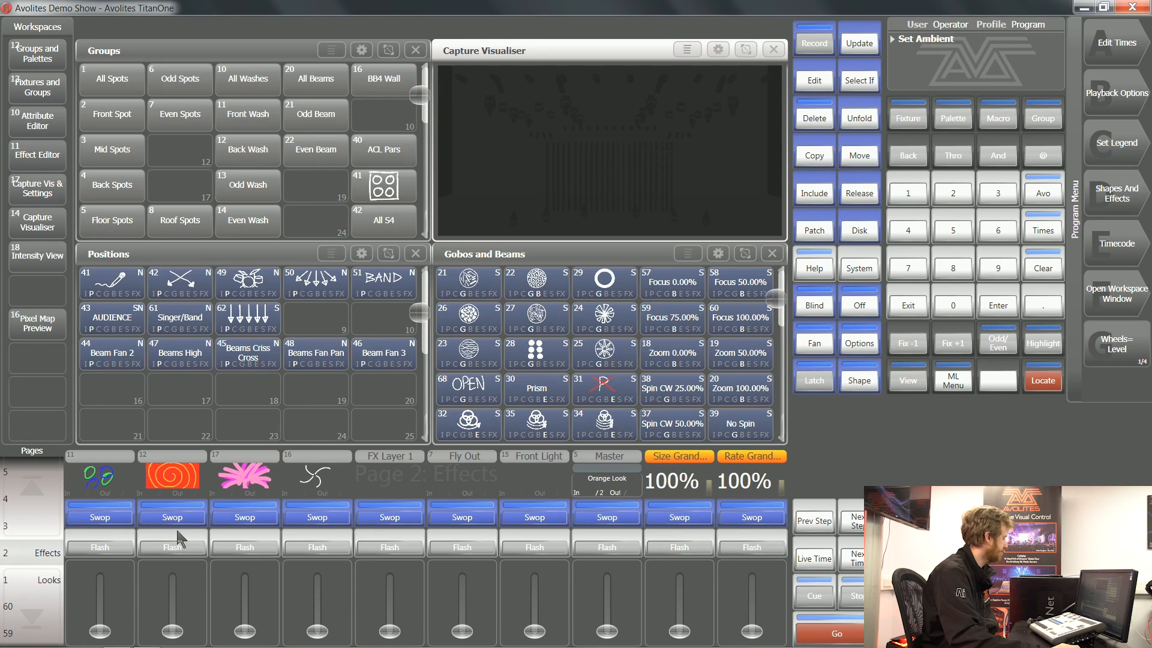
mouse_move(571, 304)
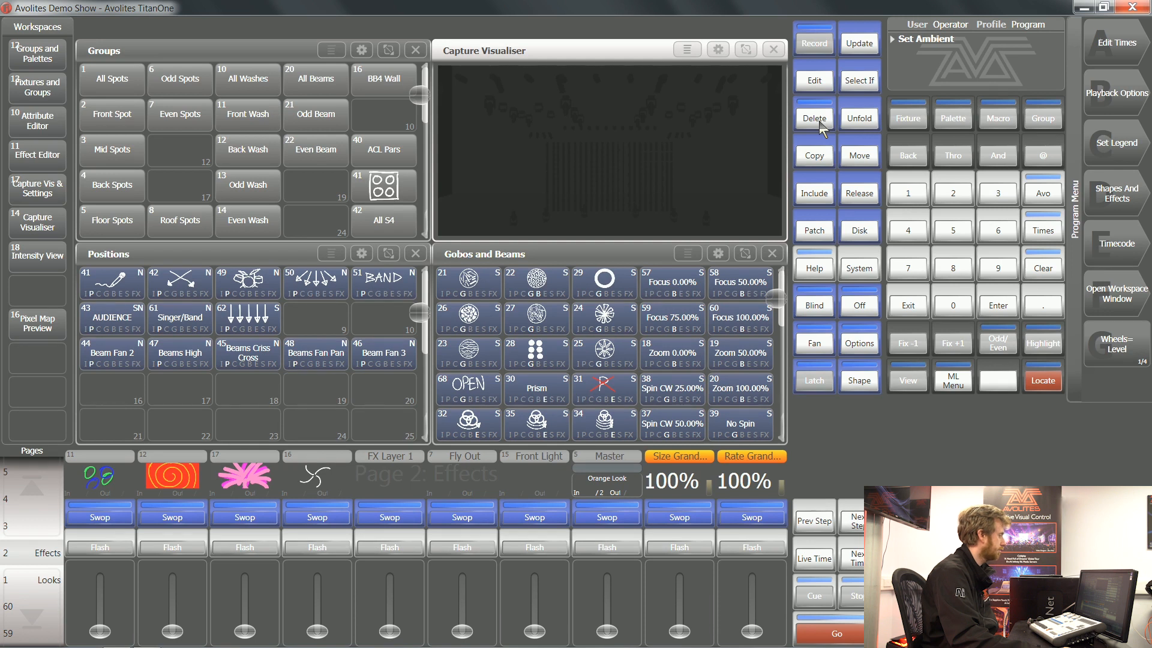
Delete the Rate Grand master playback, leaving an empty slot beside Size Grand master
left_click(814, 118)
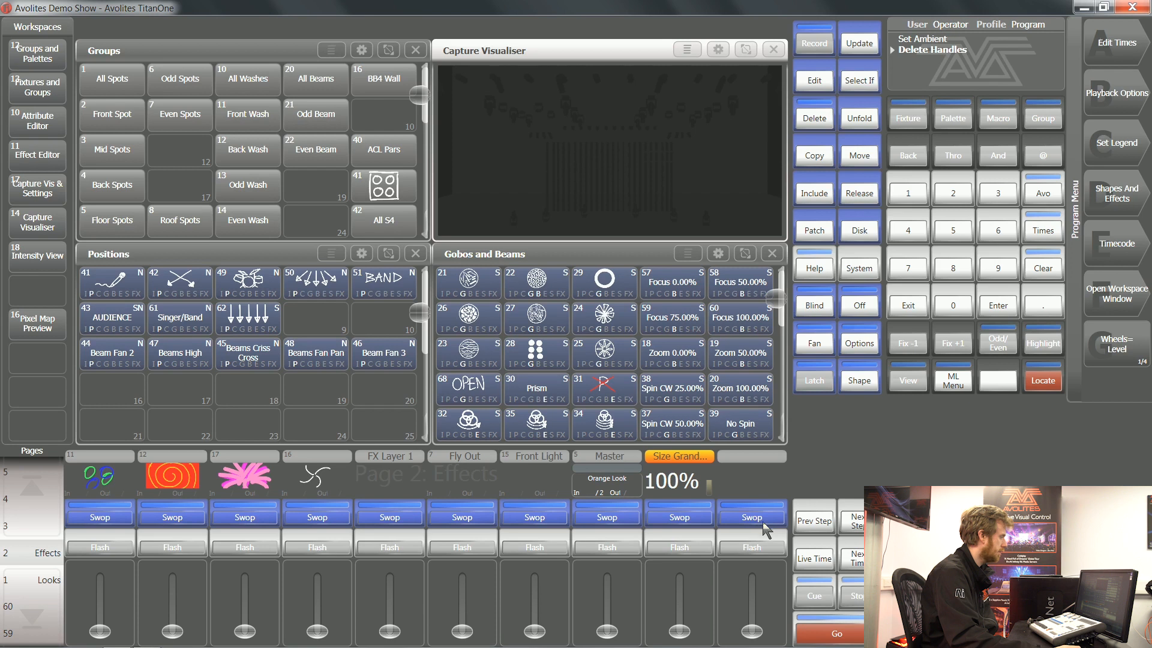
mouse_move(823, 57)
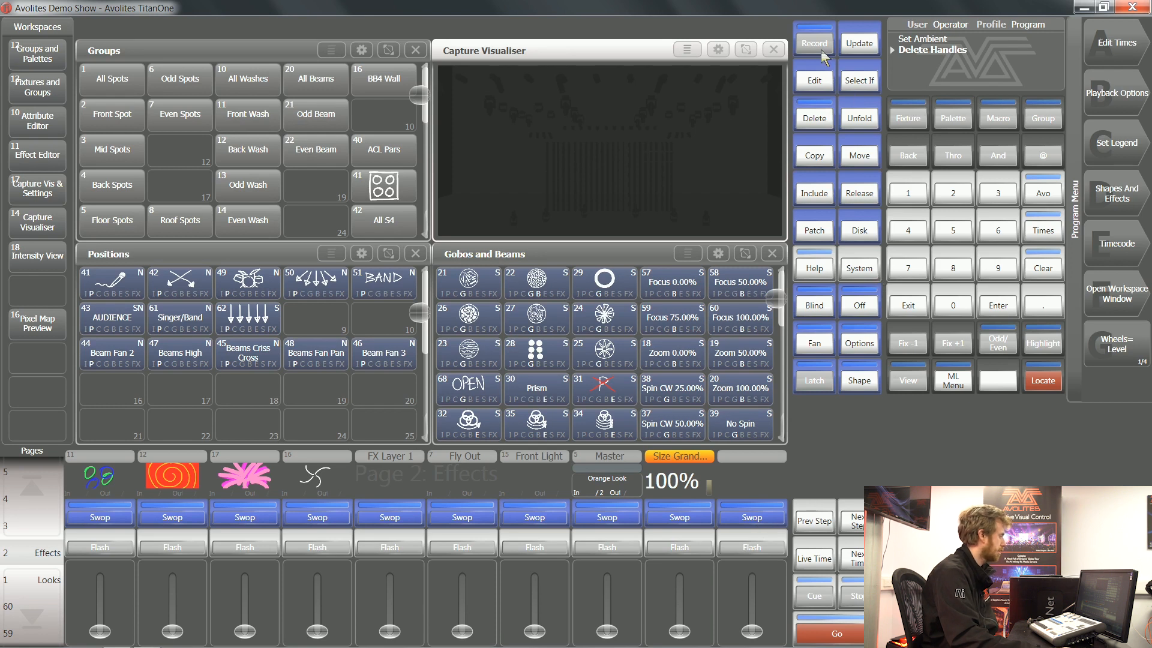
mouse_move(825, 46)
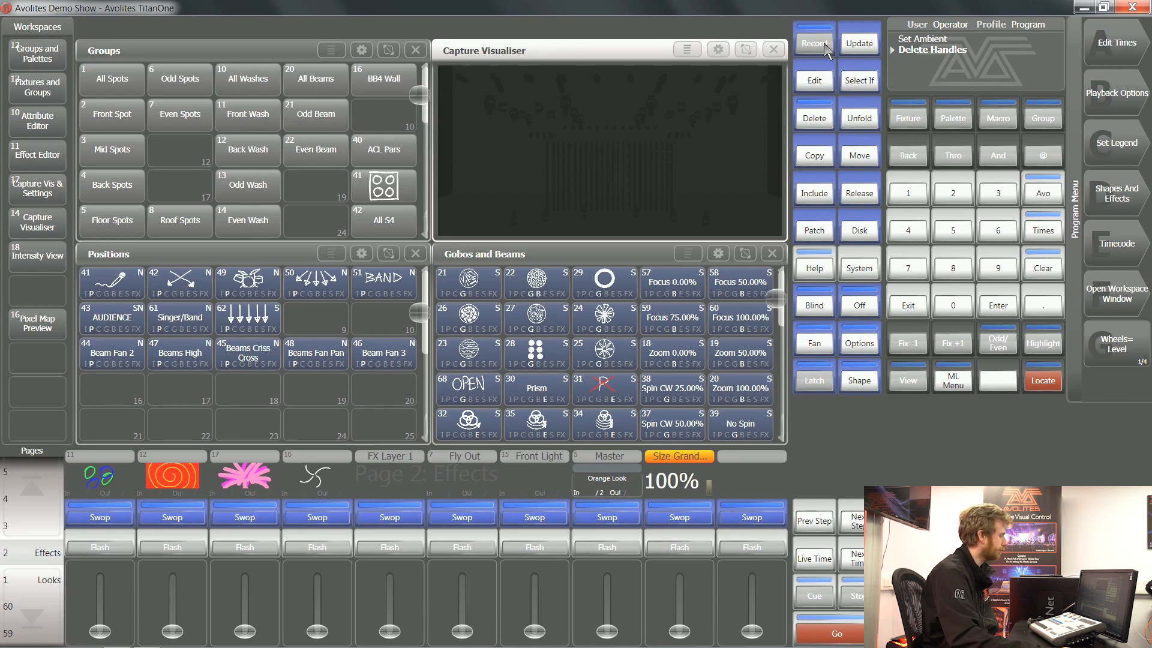
Record a new Scene Master and place it on the vacant playback 10
left_click(814, 44)
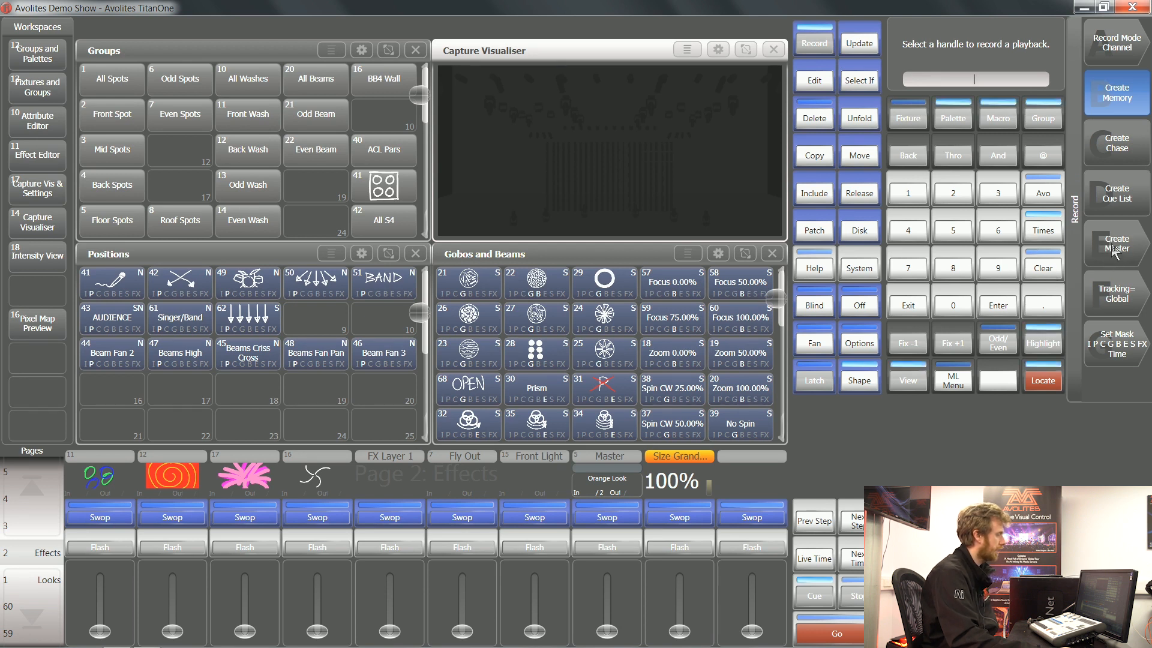
left_click(1115, 245)
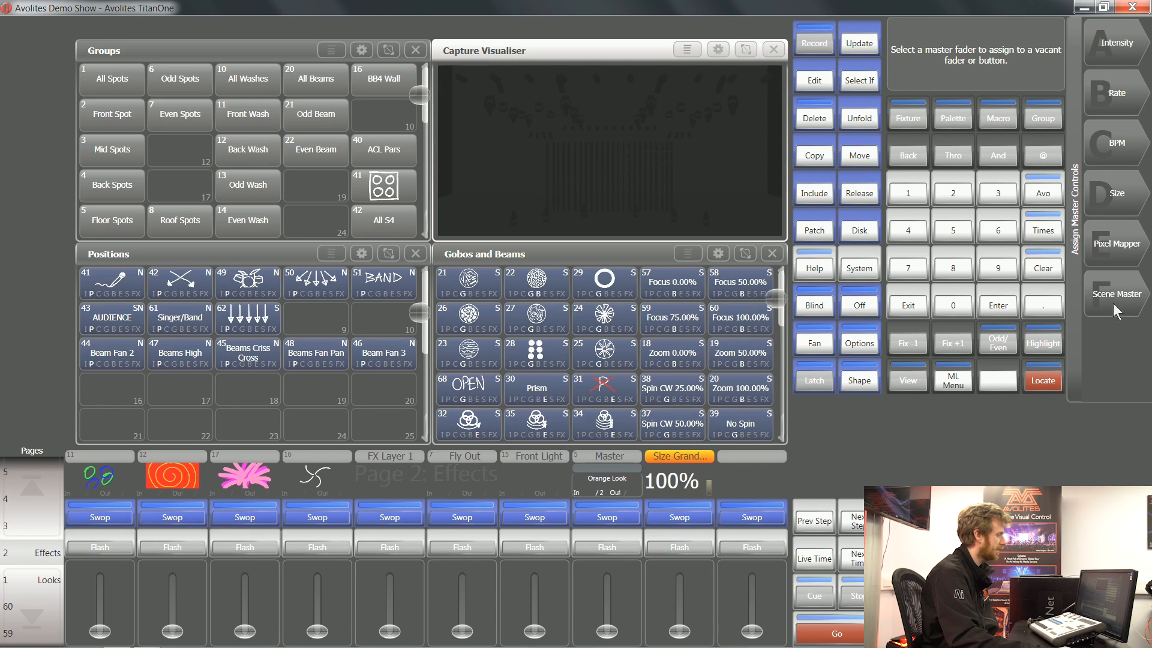
left_click(1114, 293)
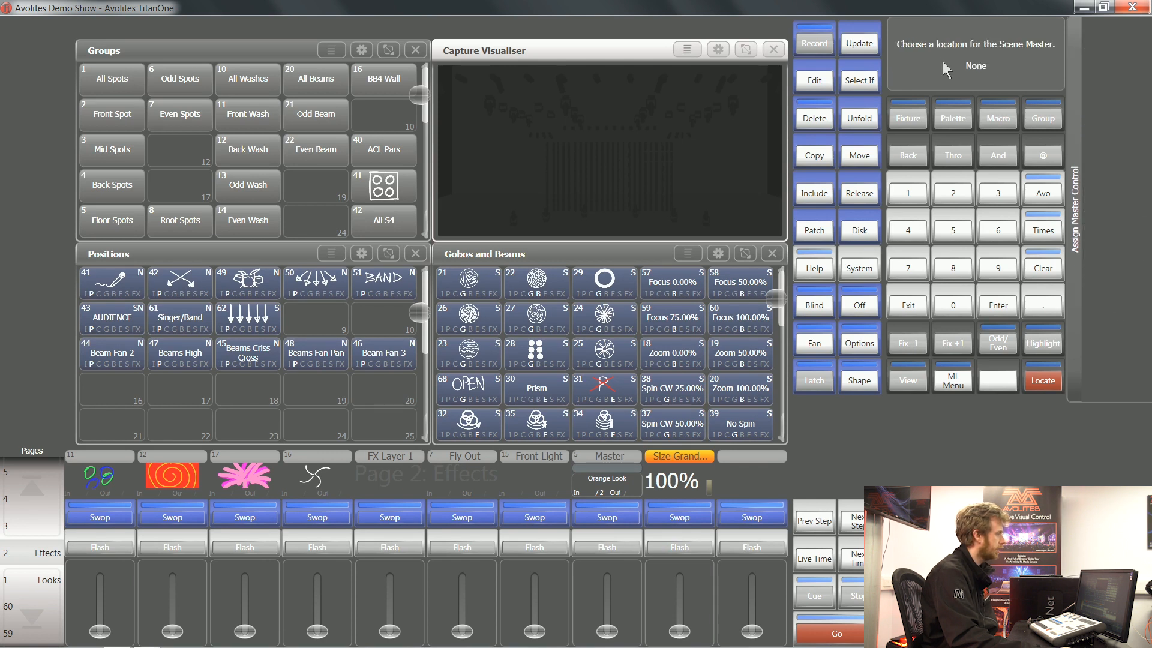
mouse_move(963, 58)
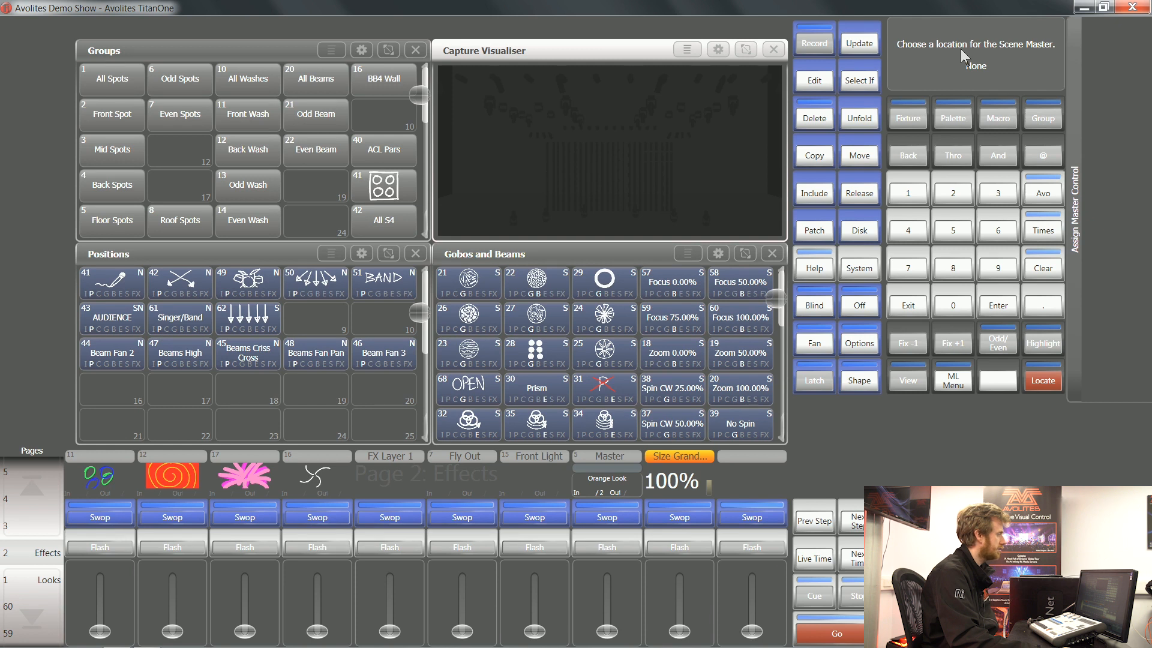
mouse_move(952, 114)
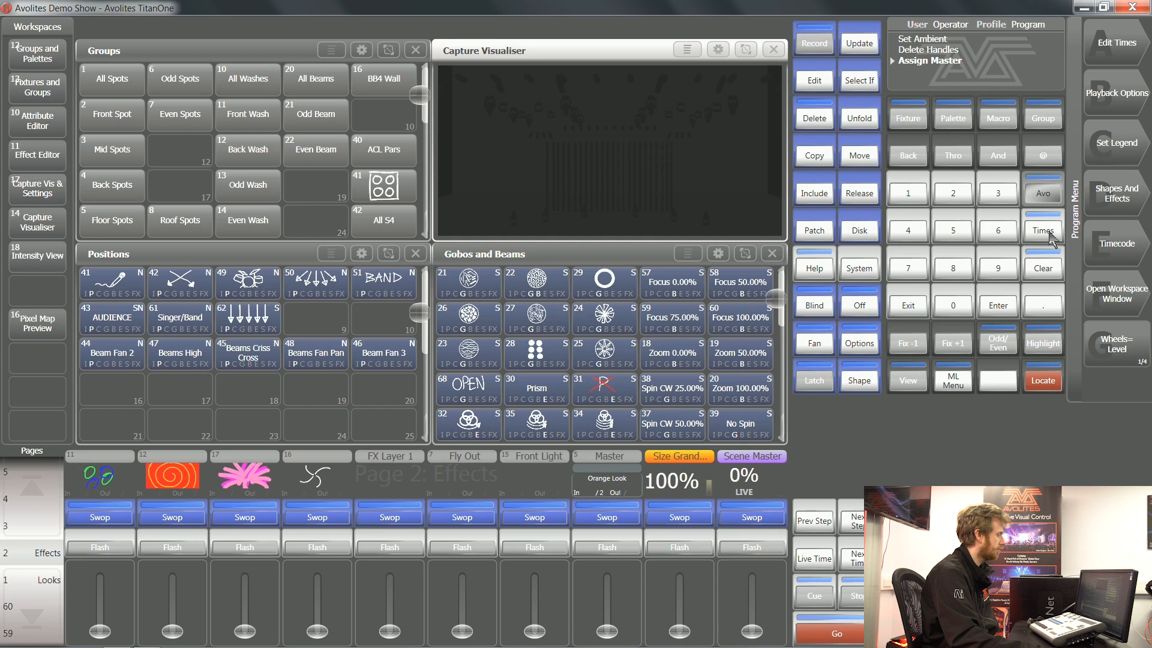
mouse_move(792, 522)
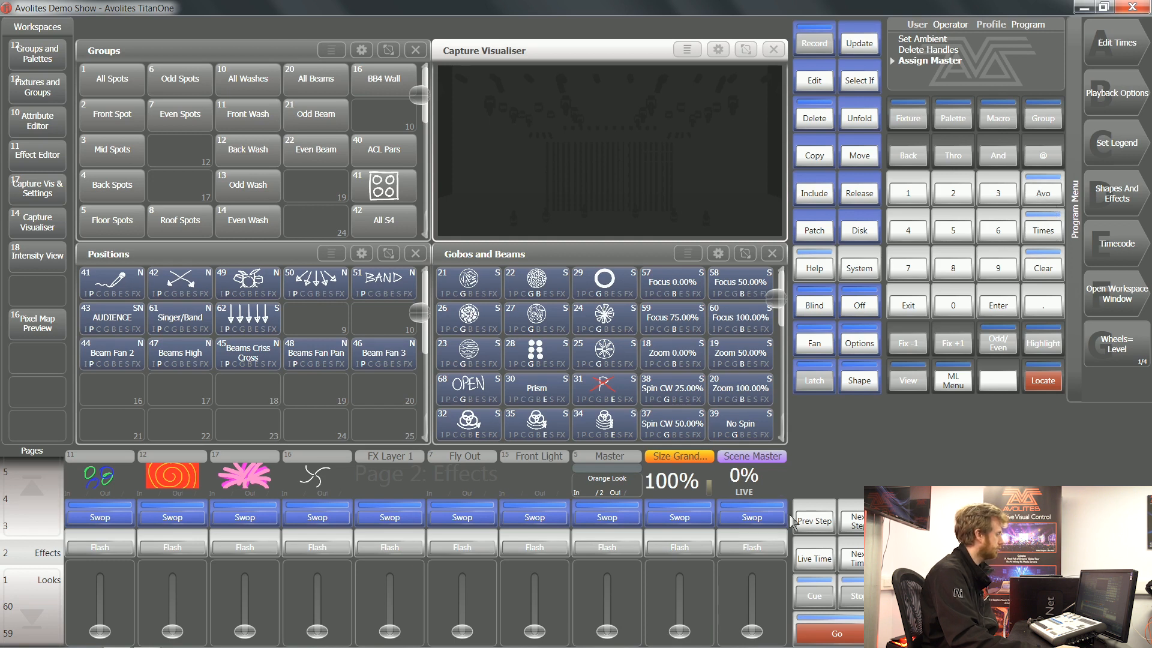
mouse_move(772, 537)
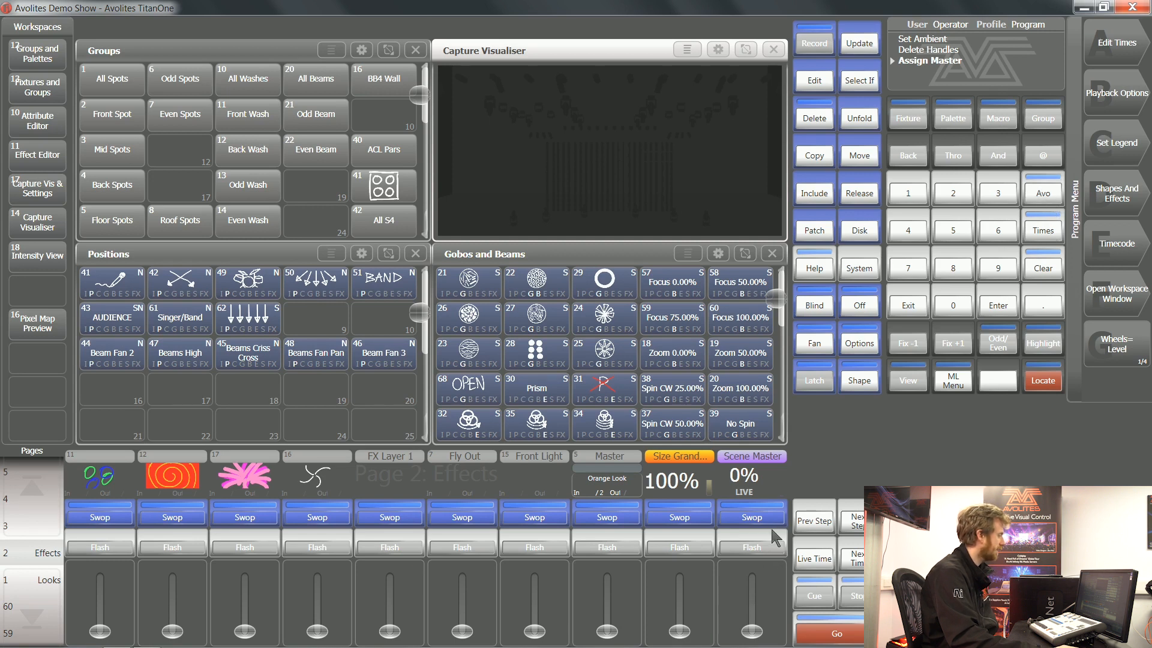
mouse_move(177, 607)
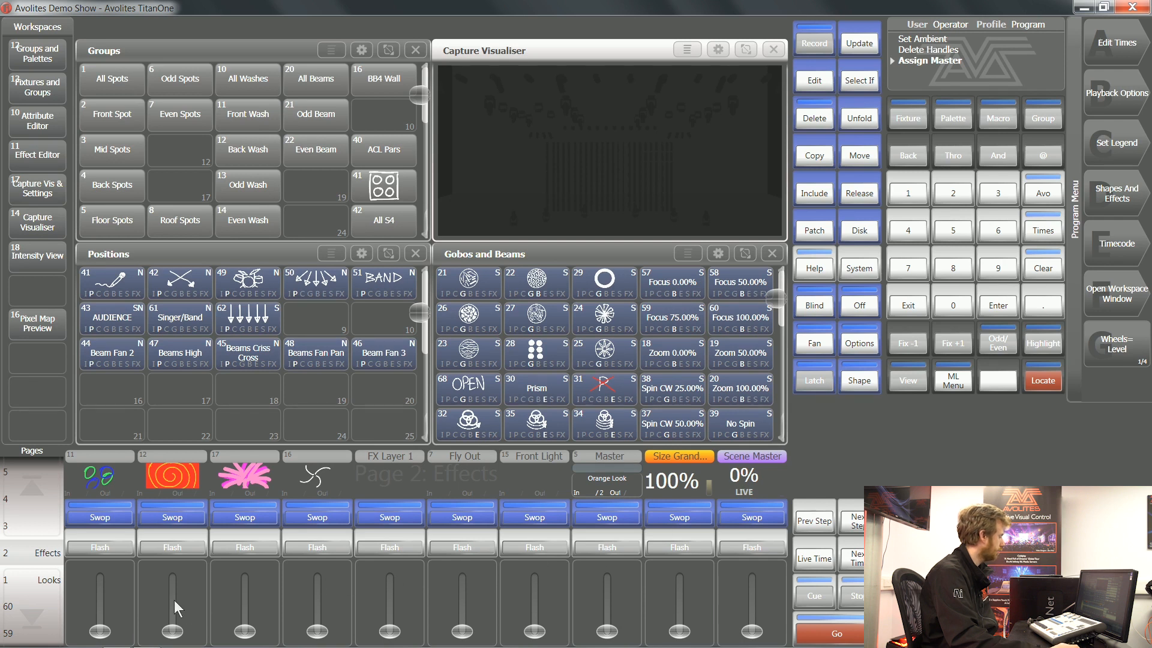
mouse_move(101, 640)
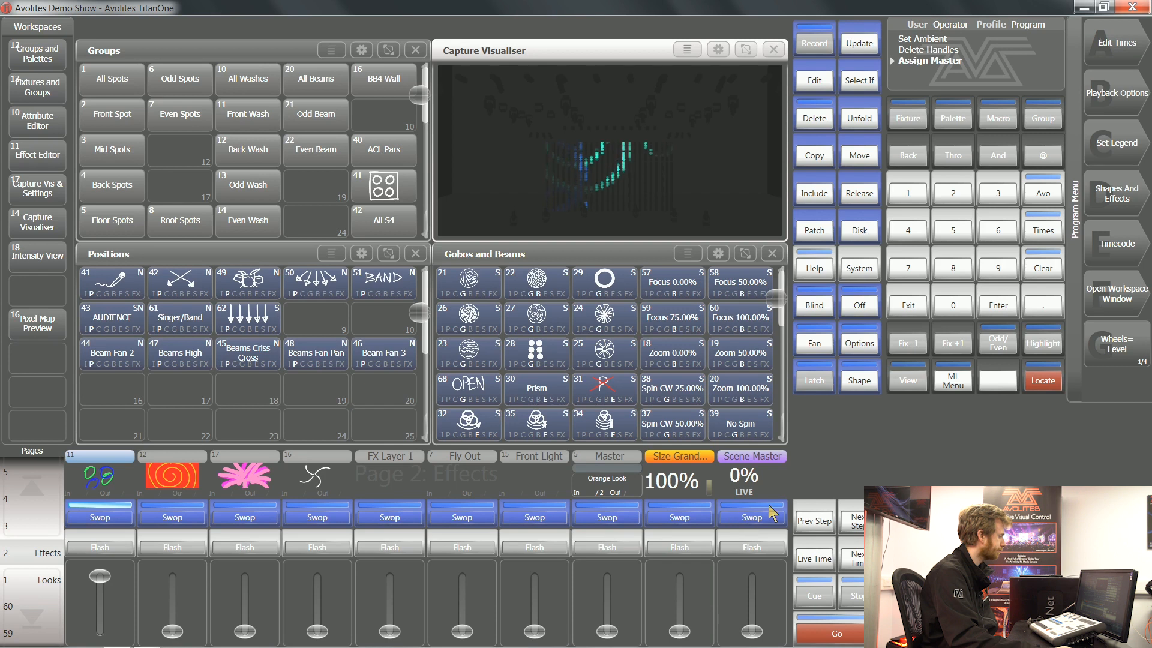
Locate the All Spots group and apply position palettes 50 then 42 with Scene Master in preset
left_click(110, 79)
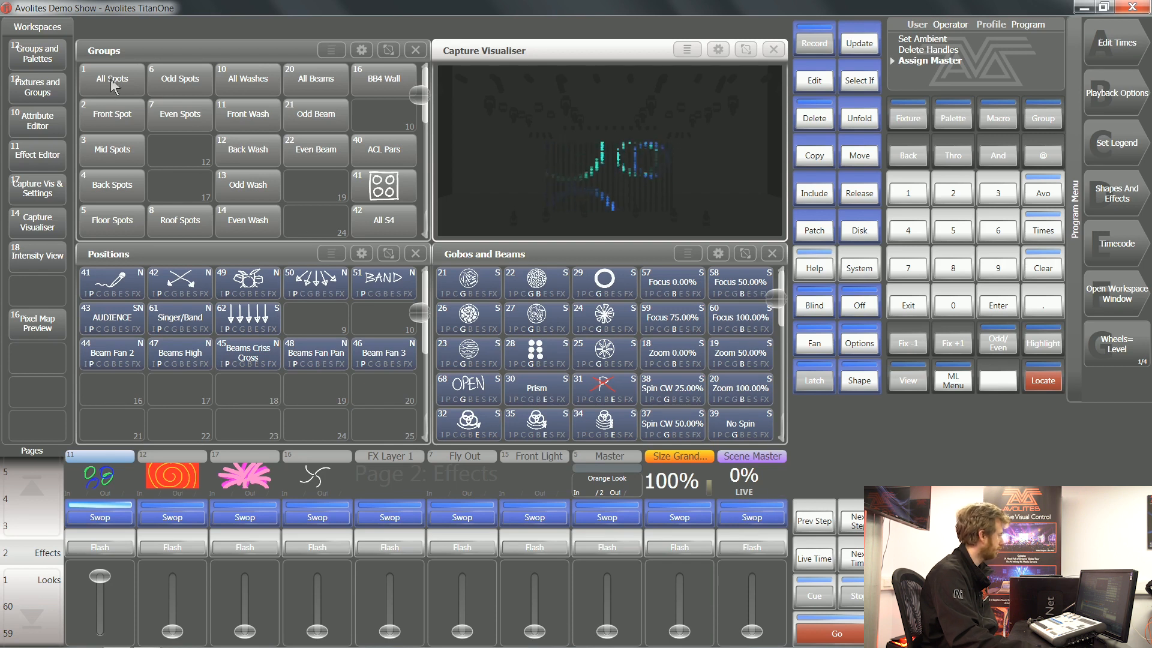
left_click(110, 80)
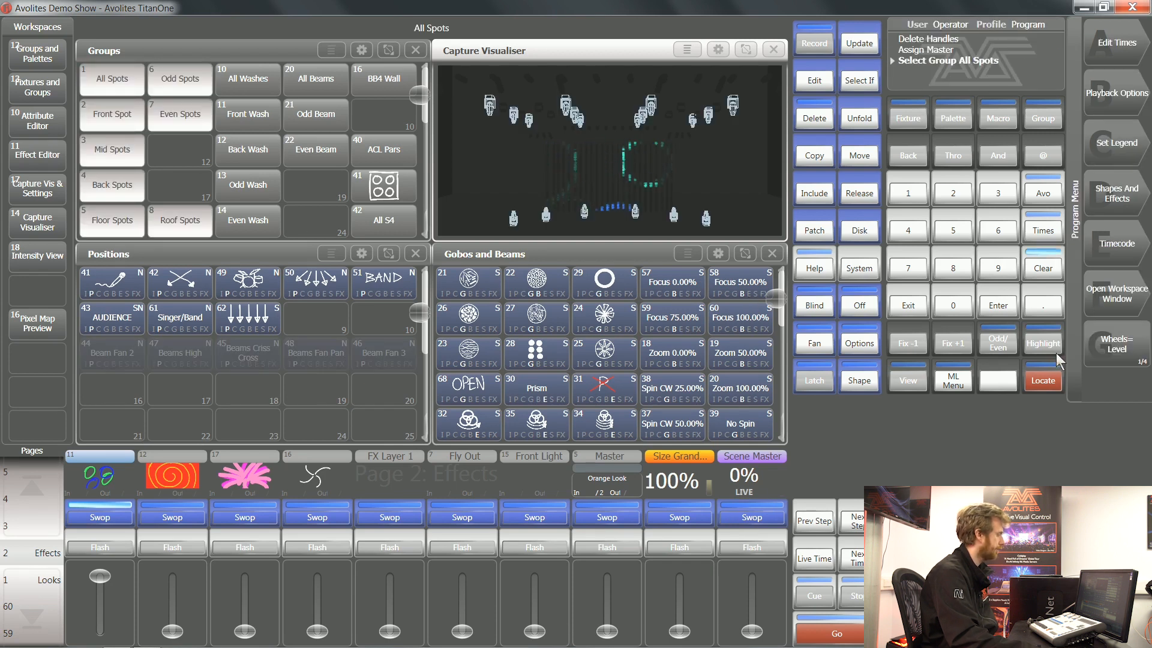
left_click(1041, 380)
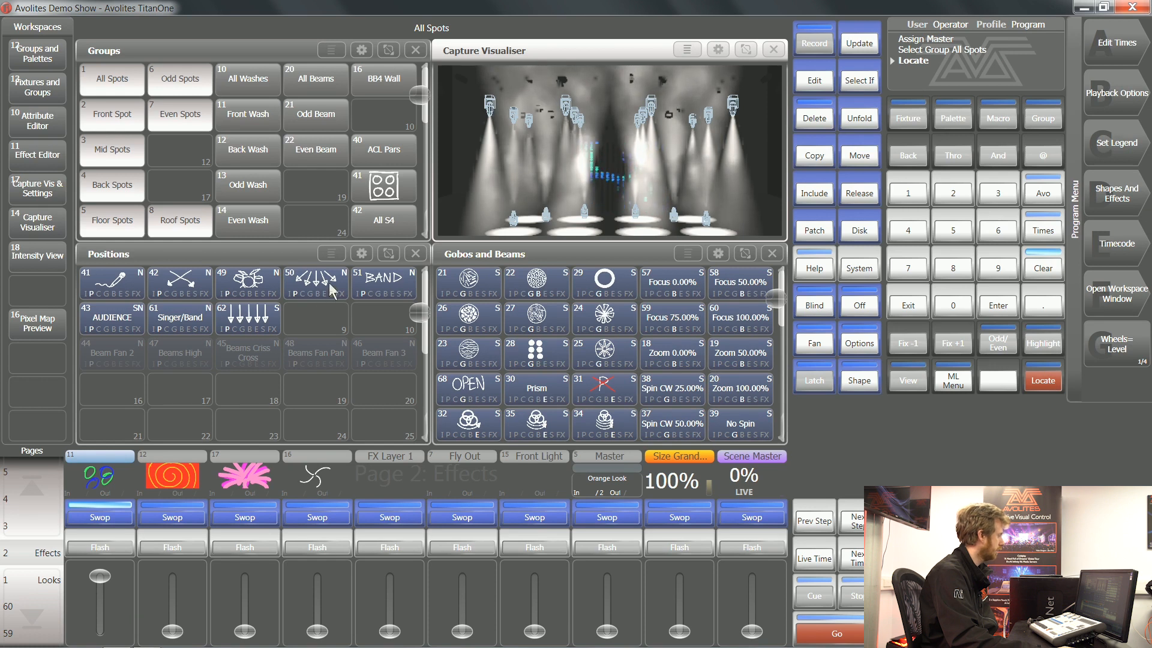
left_click(315, 283)
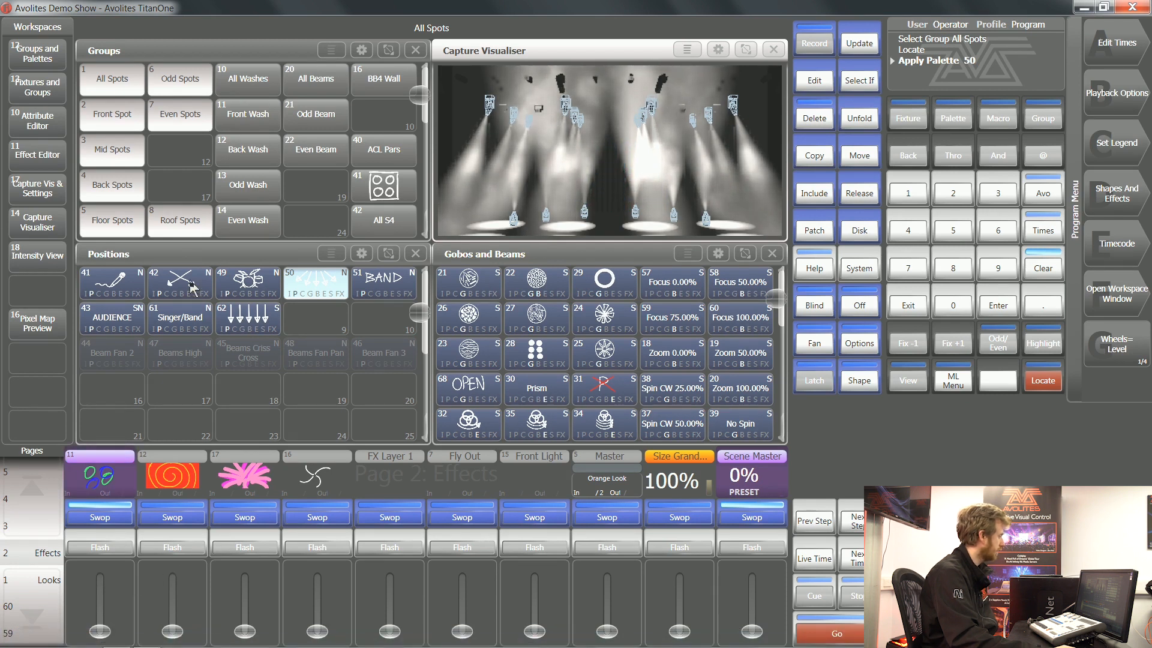
left_click(179, 283)
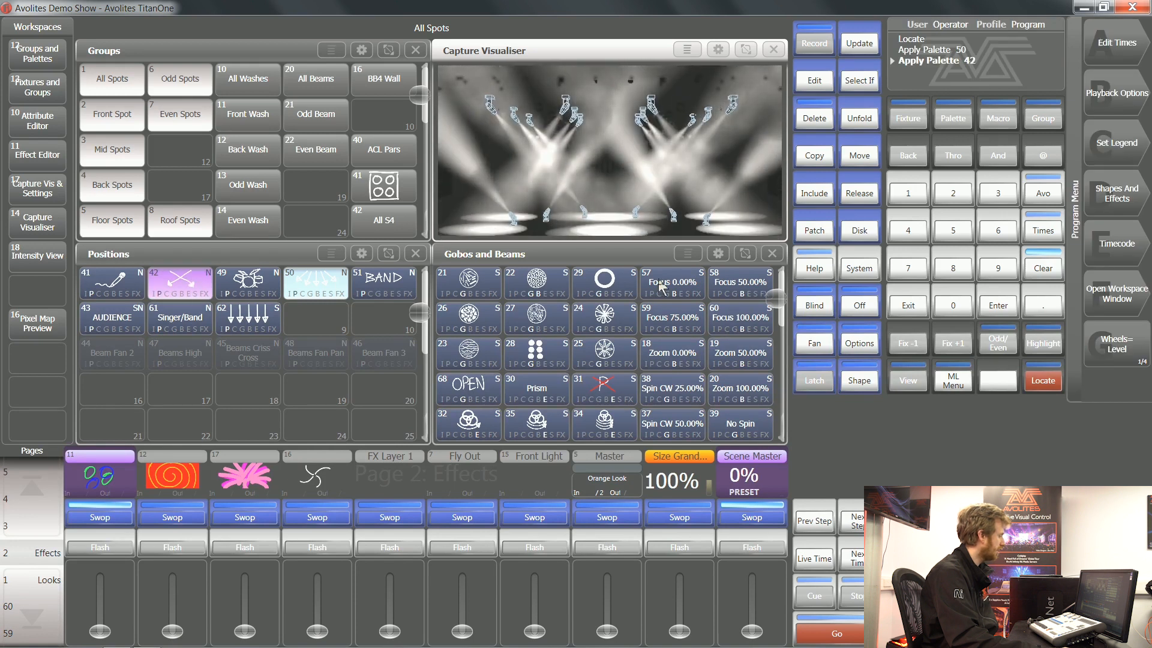
mouse_move(689, 266)
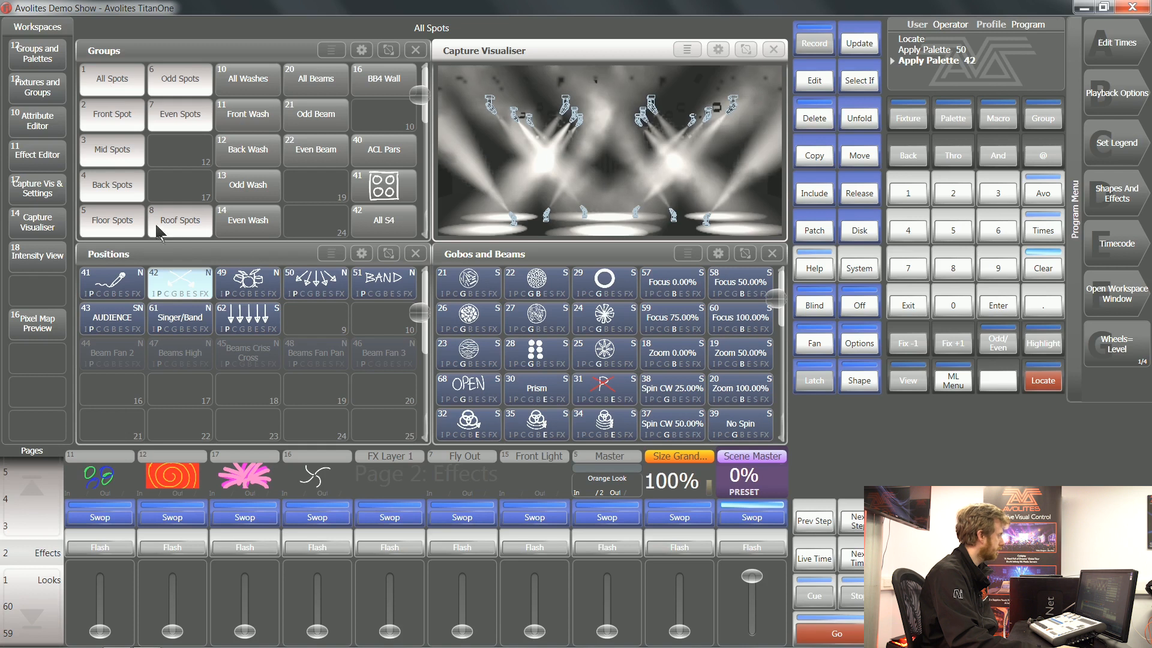
mouse_move(187, 294)
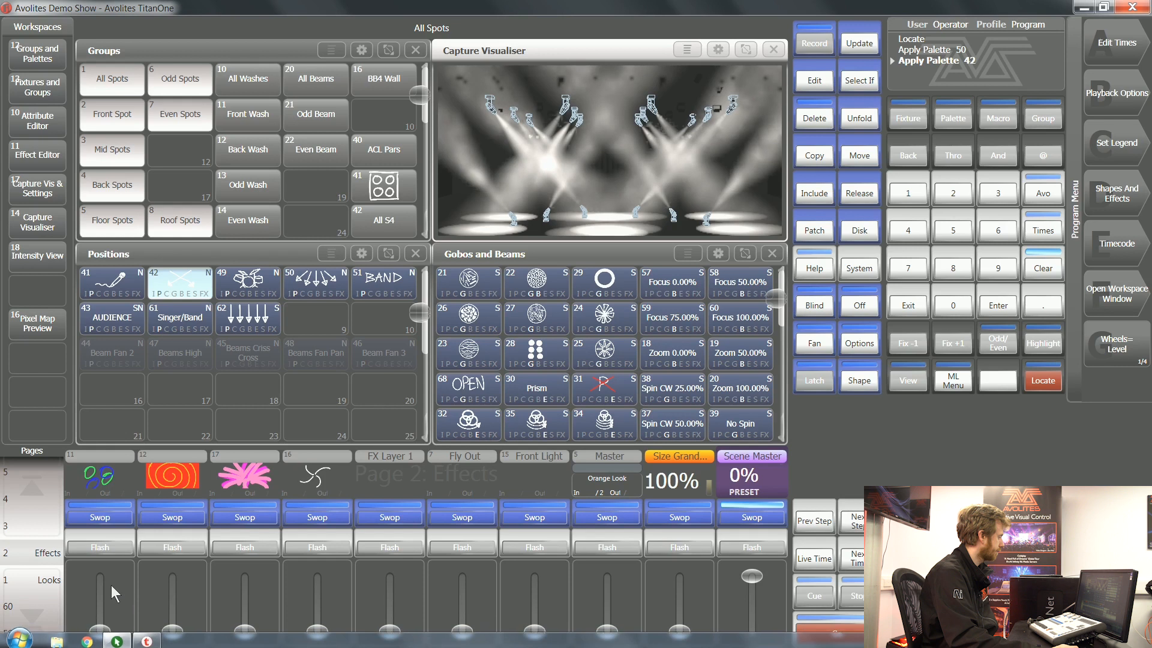
Apply gobo palette 24 to the spots and raise their dimmer to 100%
left_click(100, 515)
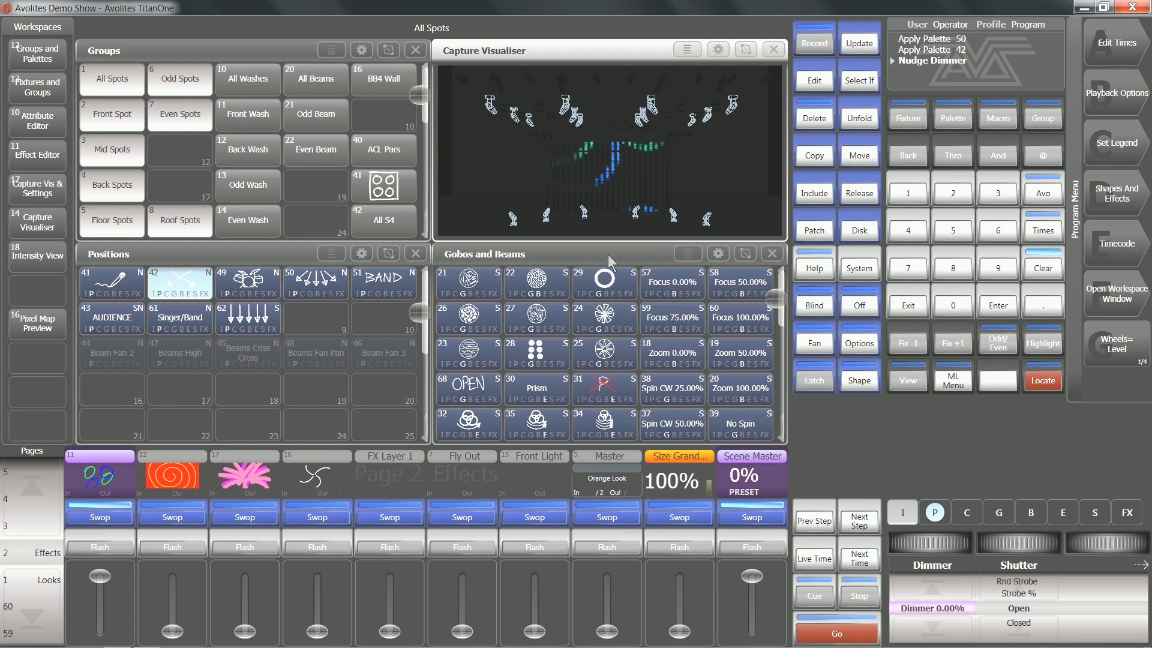
left_click(603, 319)
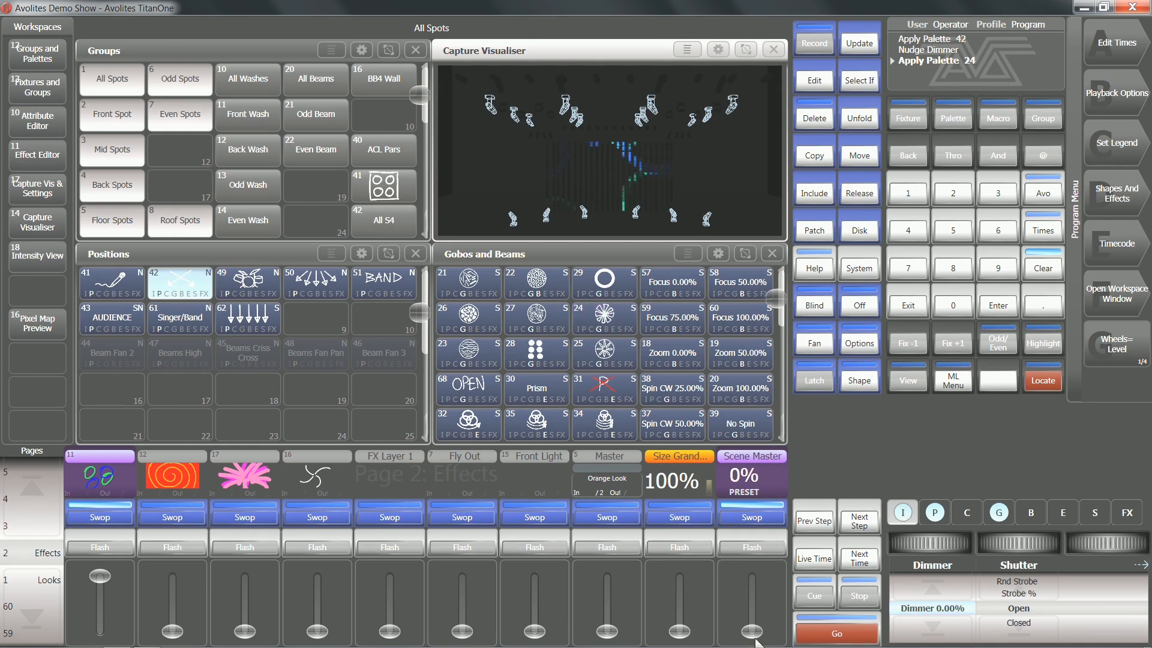
left_click(603, 317)
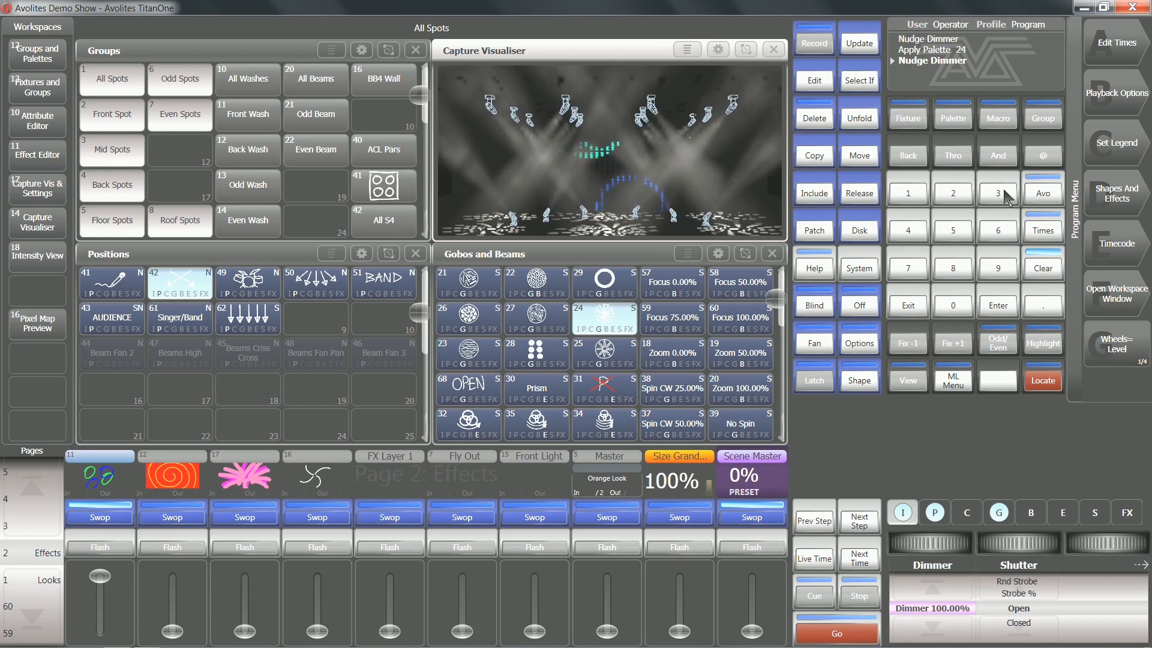
left_click(997, 192)
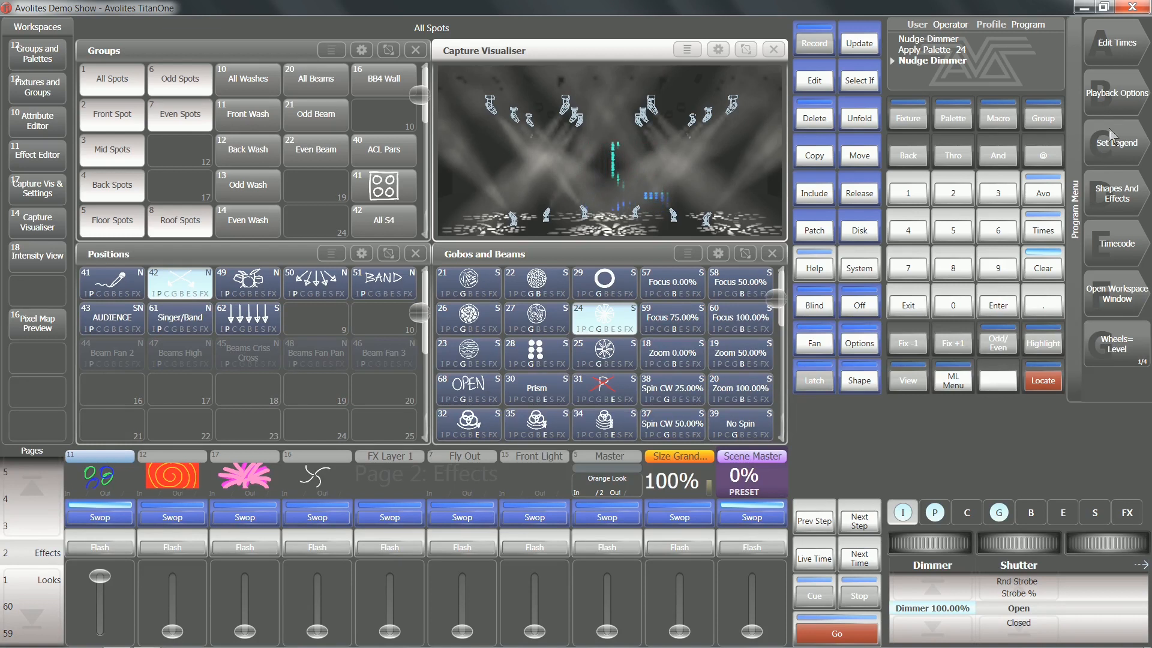
Set the Scene Master's Handle Paging to Locked in Playback Options
left_click(1116, 93)
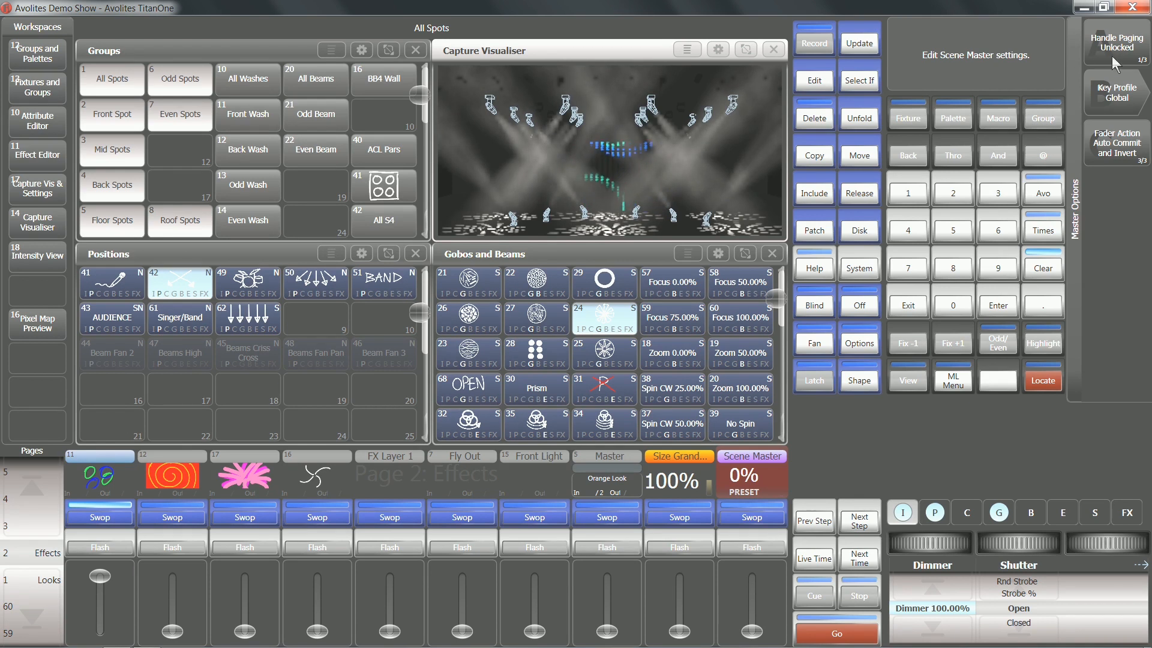
left_click(1116, 42)
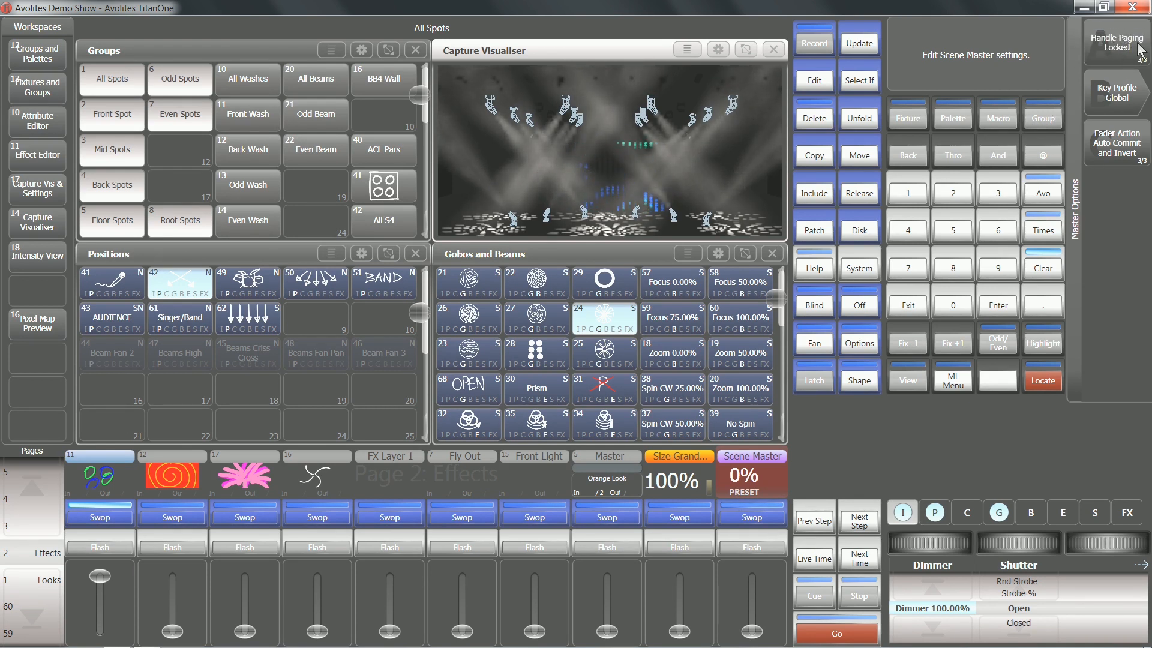
mouse_move(919, 427)
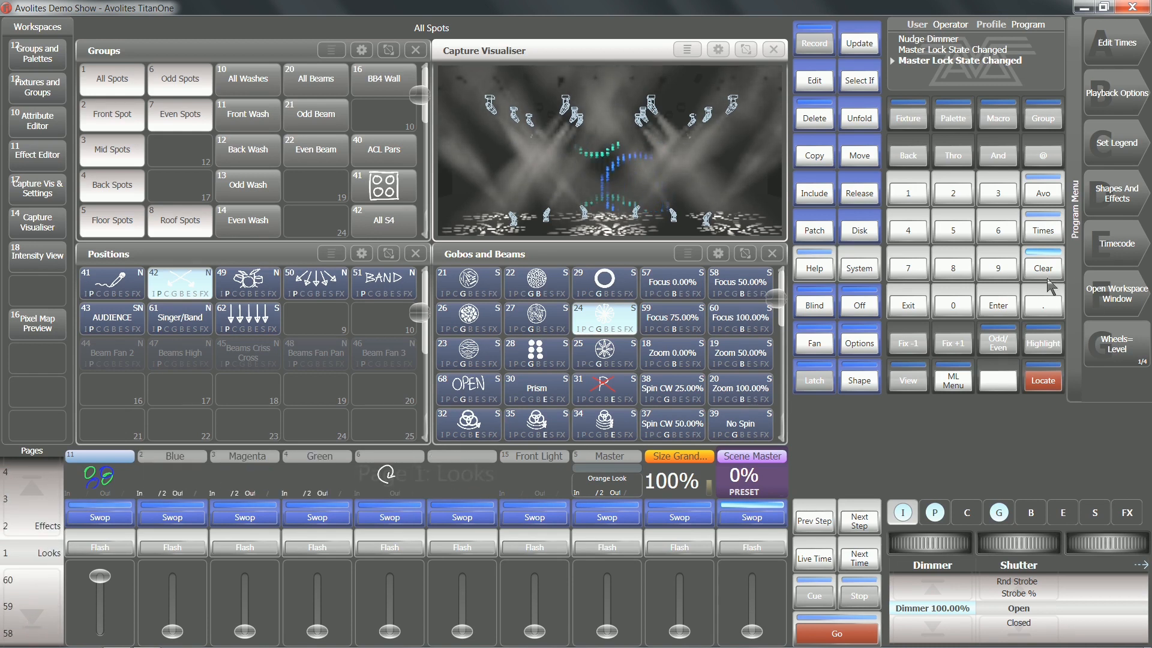
Clear the programmer, then select and locate the All Spots group
left_click(1041, 267)
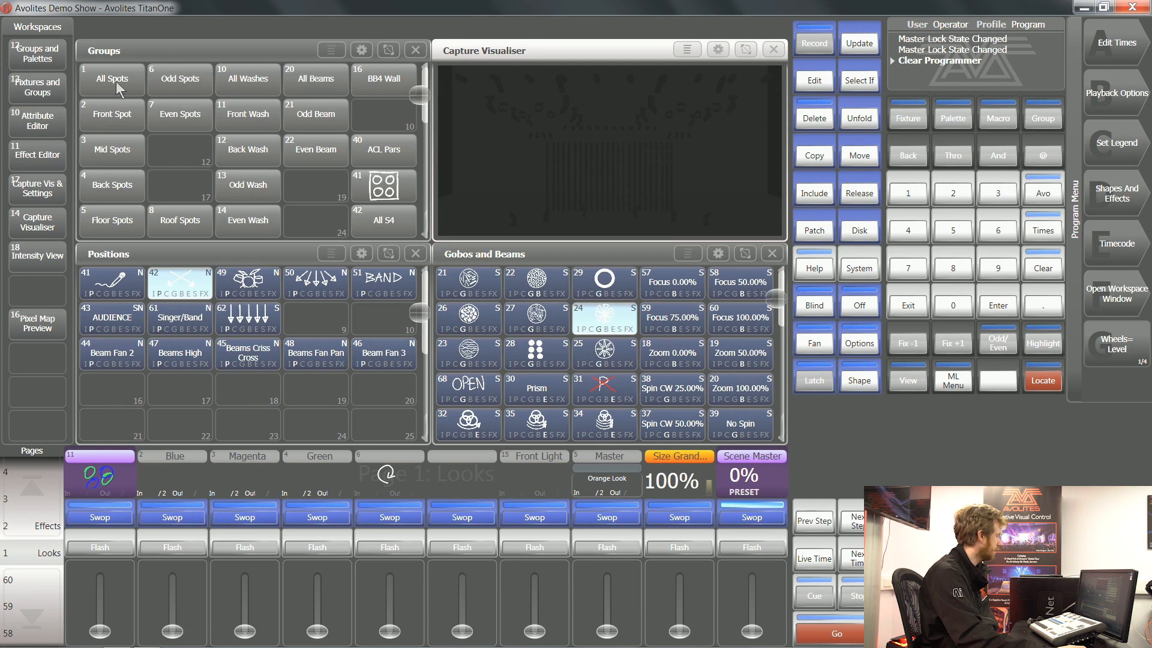
left_click(111, 80)
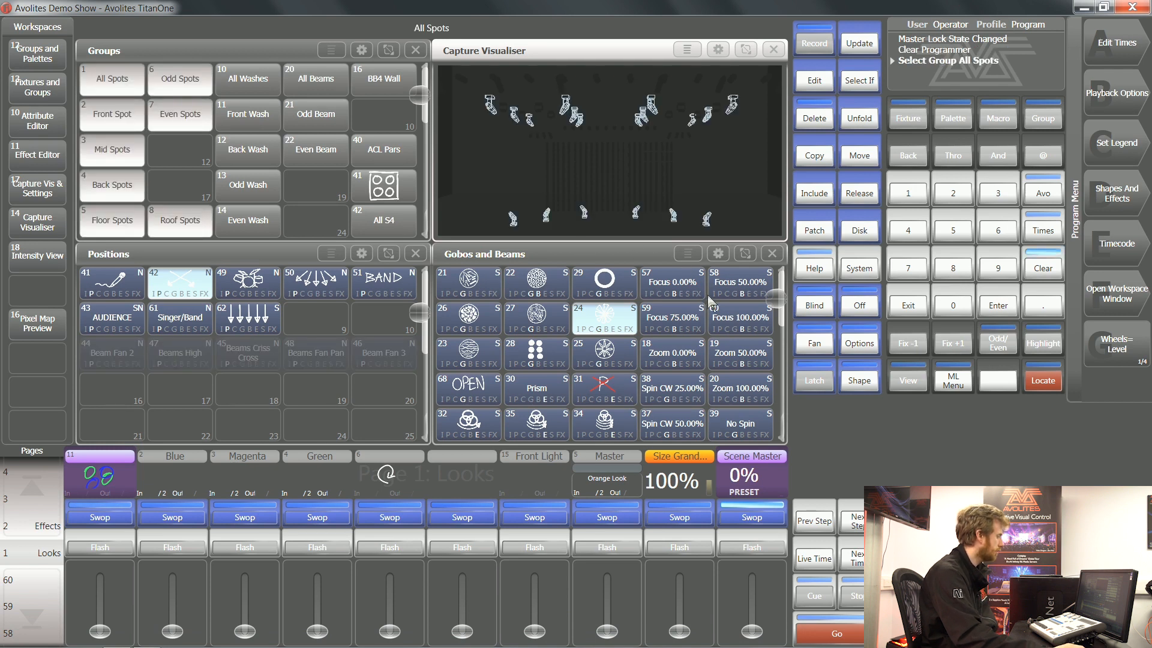
left_click(1042, 380)
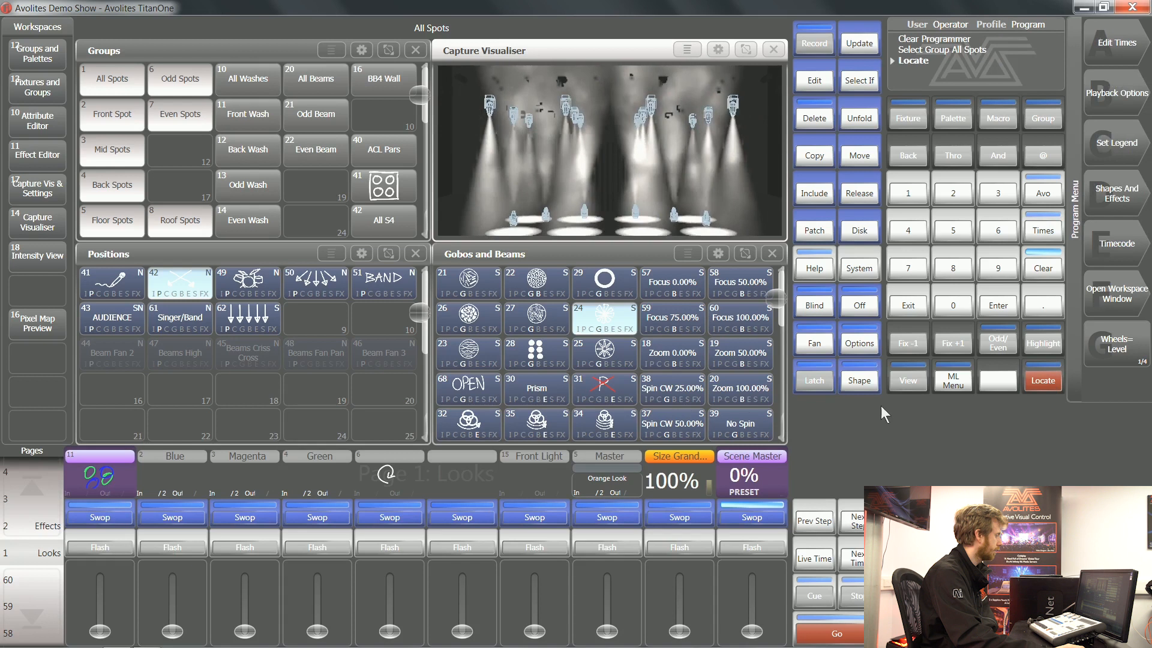
Apply gobo palette 29 and position palette 50, then select the Odd Spots group
left_click(603, 281)
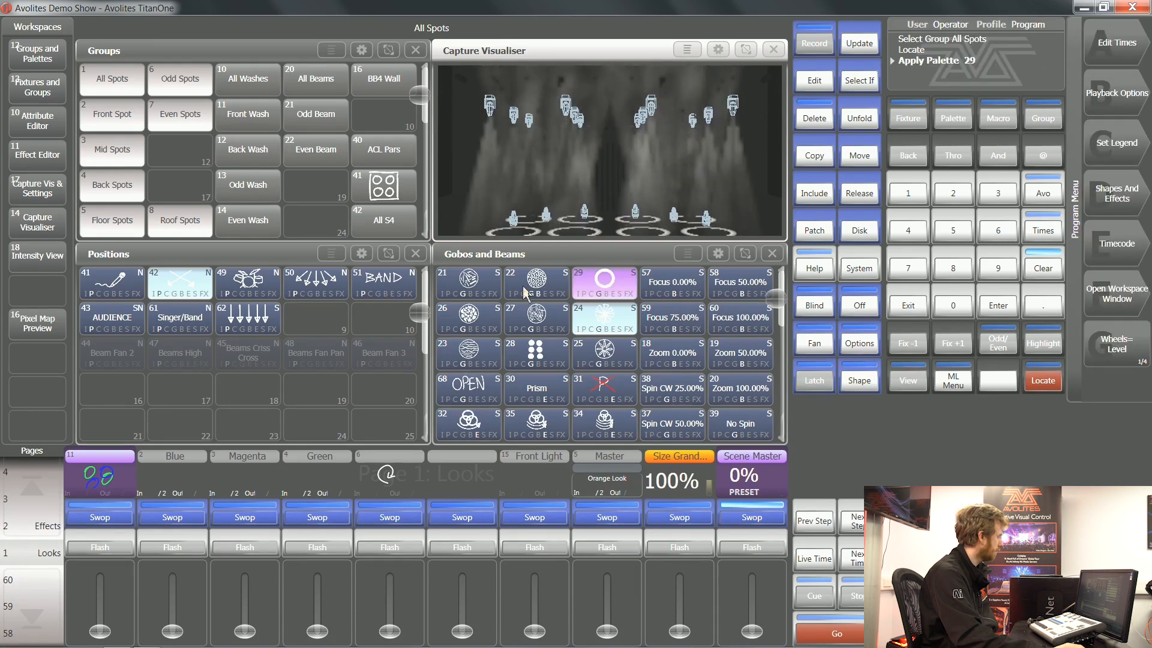
left_click(316, 283)
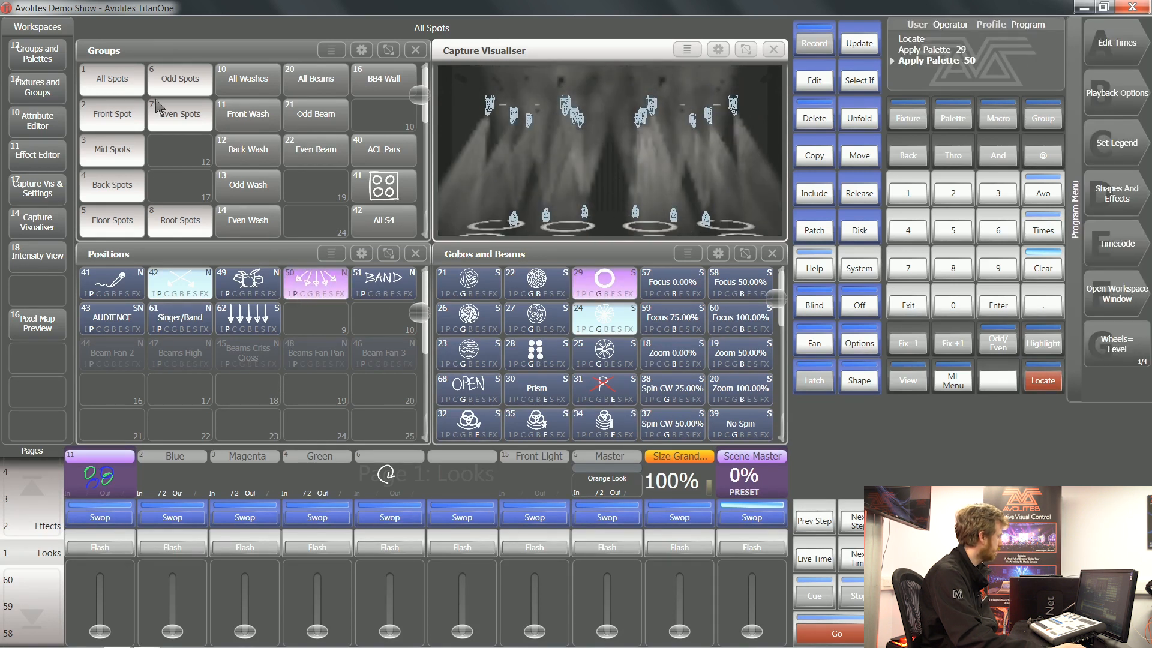
left_click(178, 79)
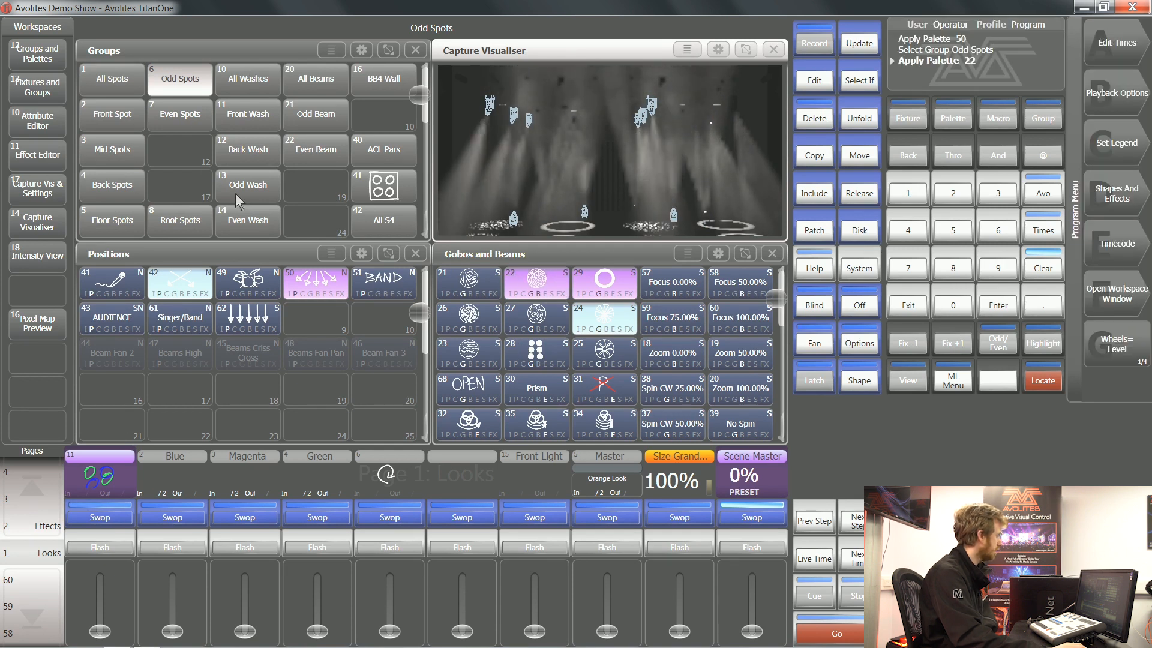
mouse_move(744, 588)
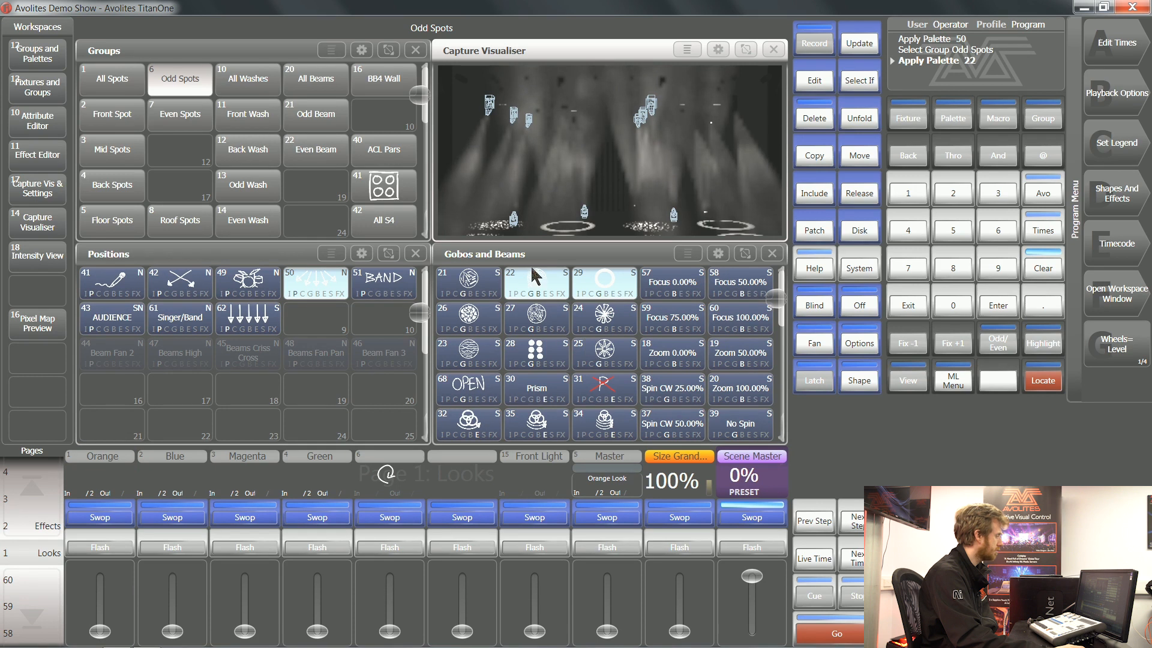
mouse_move(748, 584)
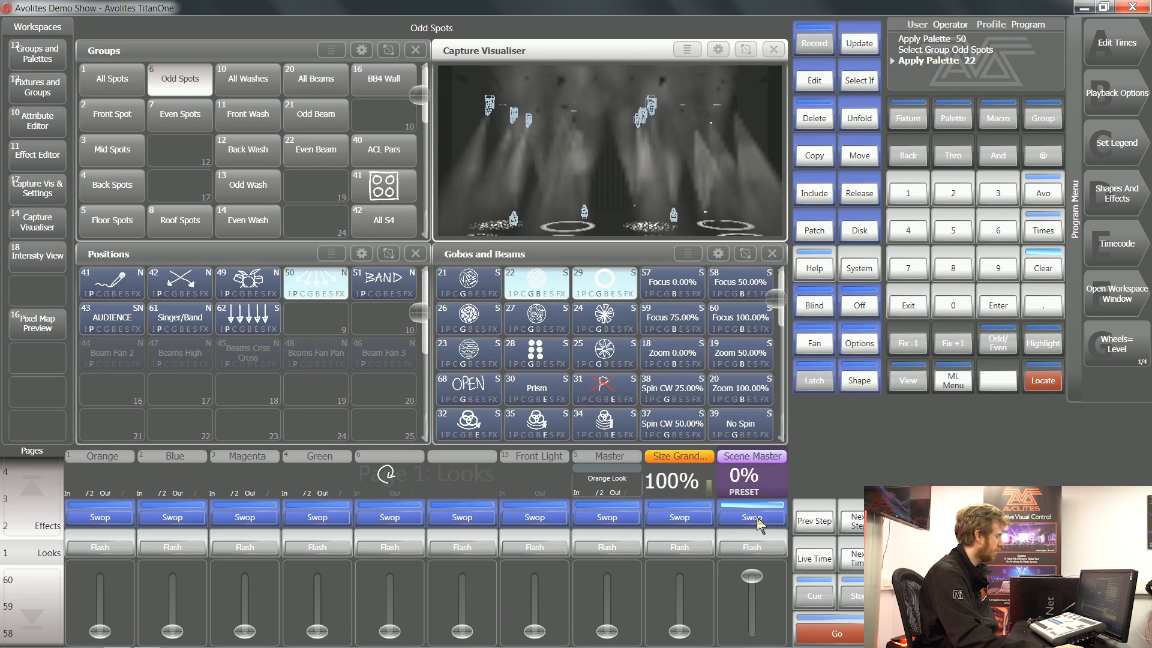
Switch the Scene Master to live and apply position palette 42 and gobo palette 25
left_click(111, 78)
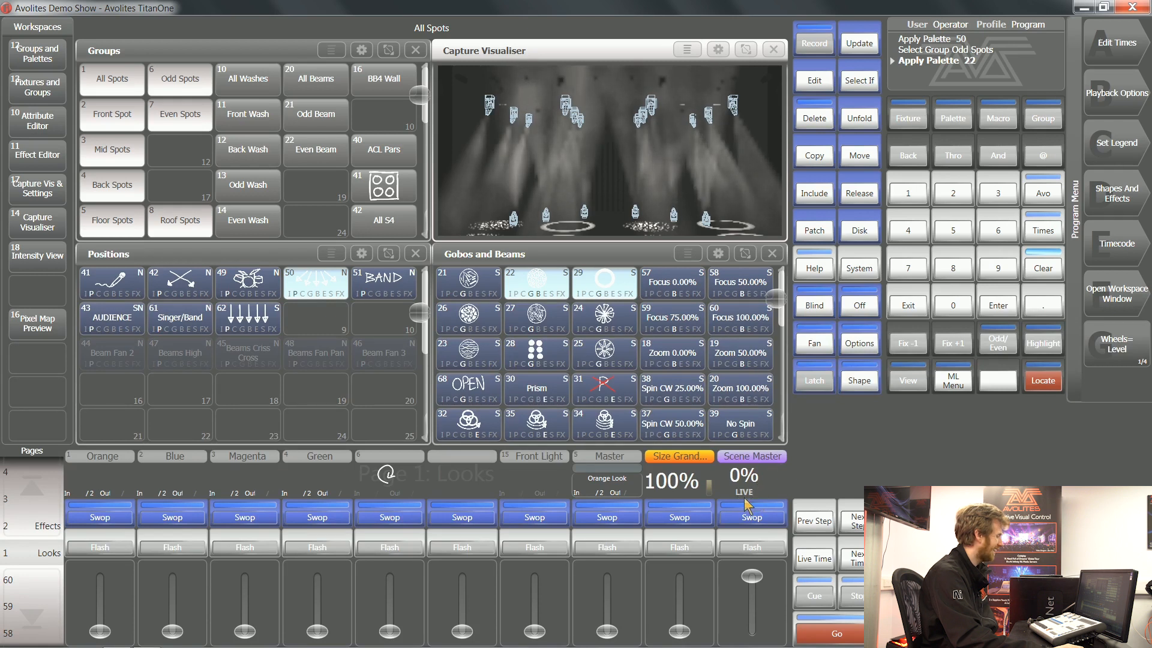
mouse_move(1027, 267)
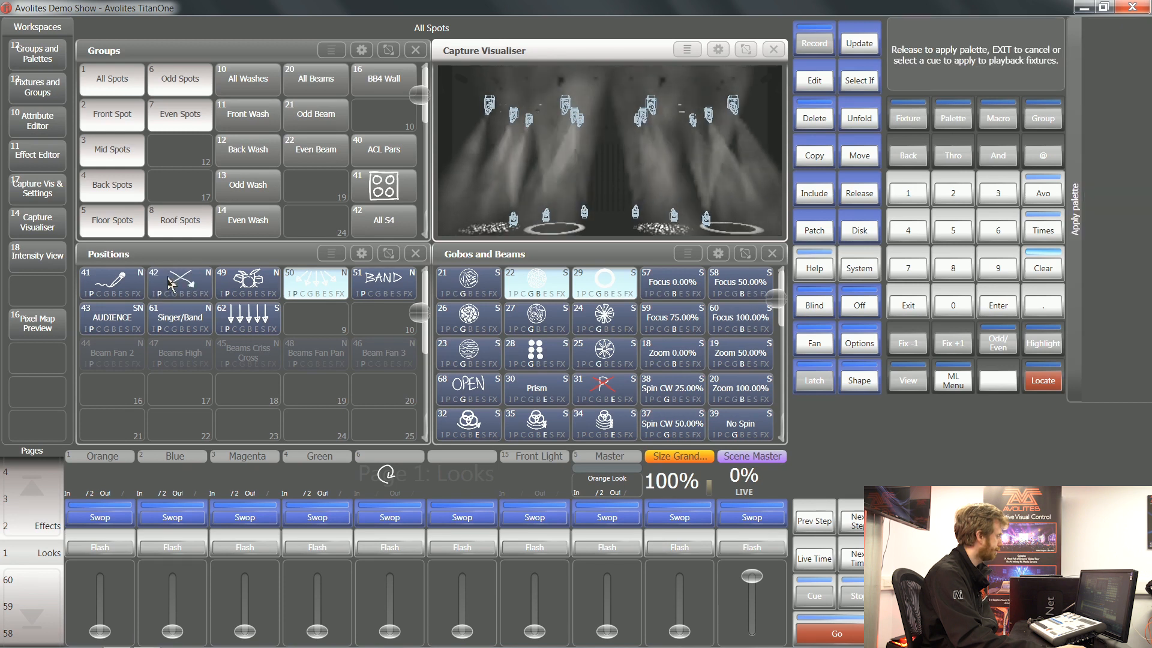
left_click(180, 283)
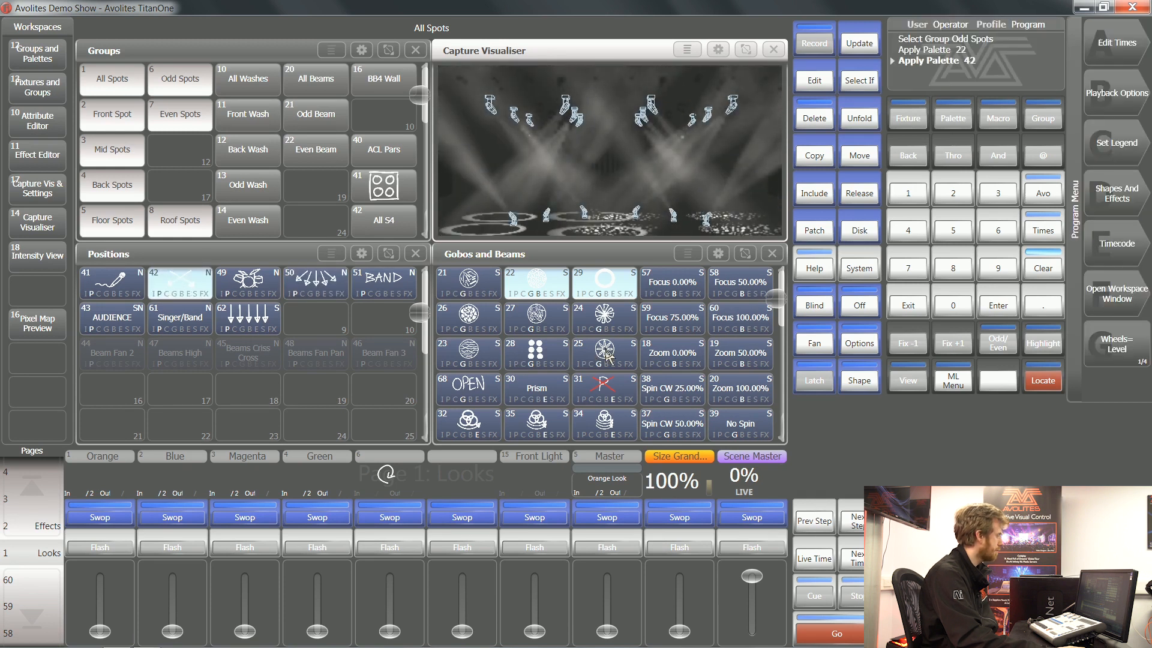
left_click(603, 355)
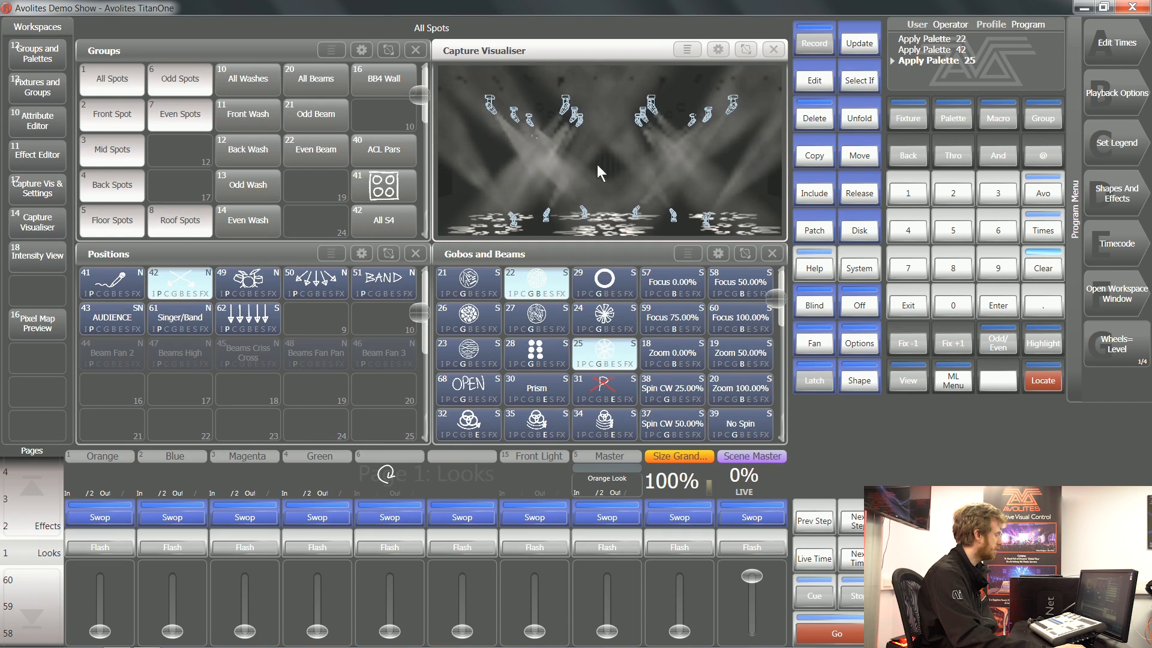
mouse_move(589, 173)
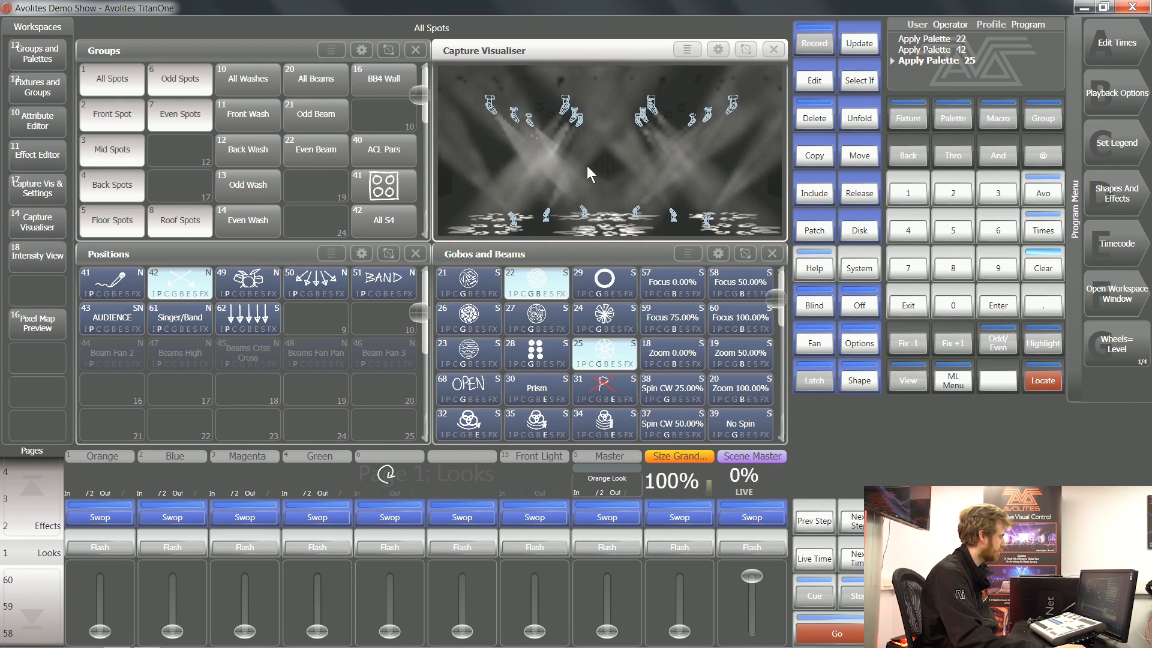
mouse_move(607, 137)
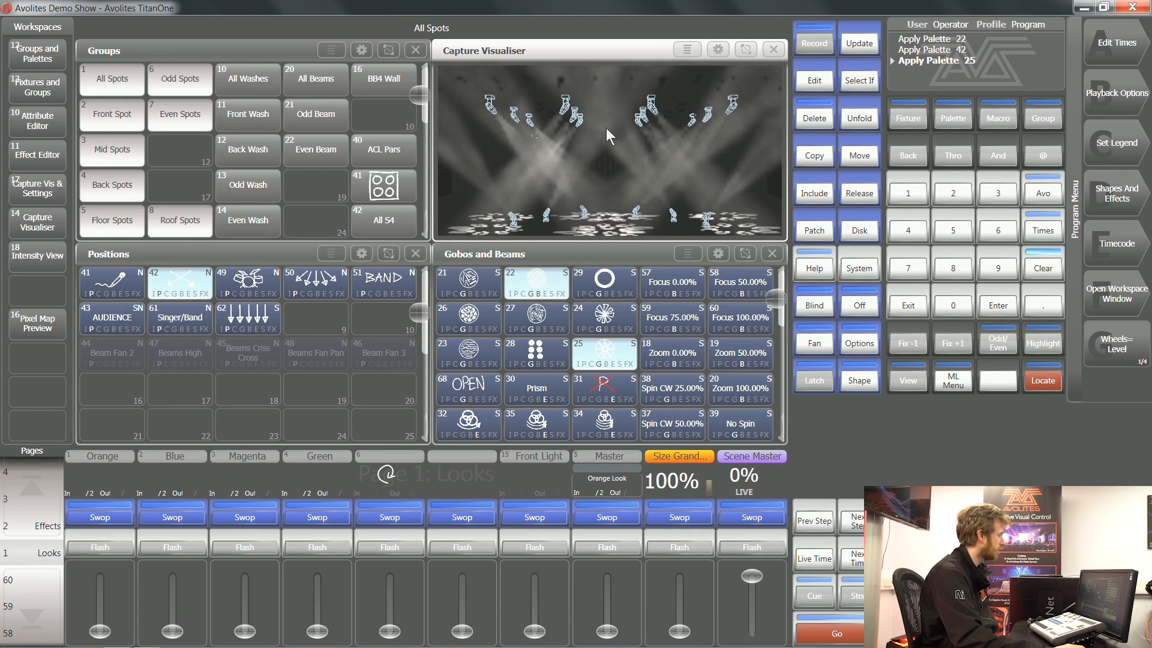